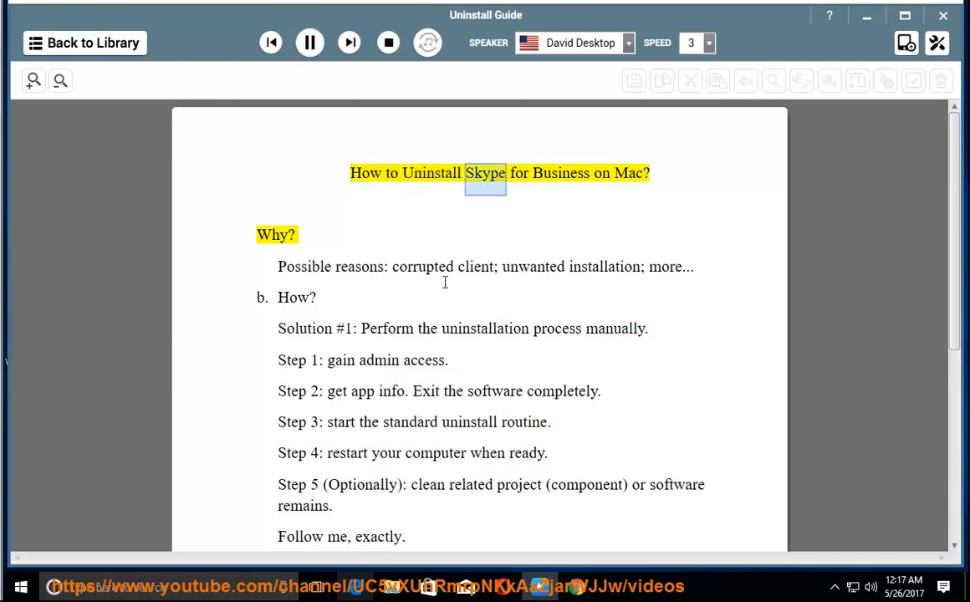
- Switch to the Mac running Skype for Business and open its app menu
{"action": "left_click", "coordinate": [309, 43]}
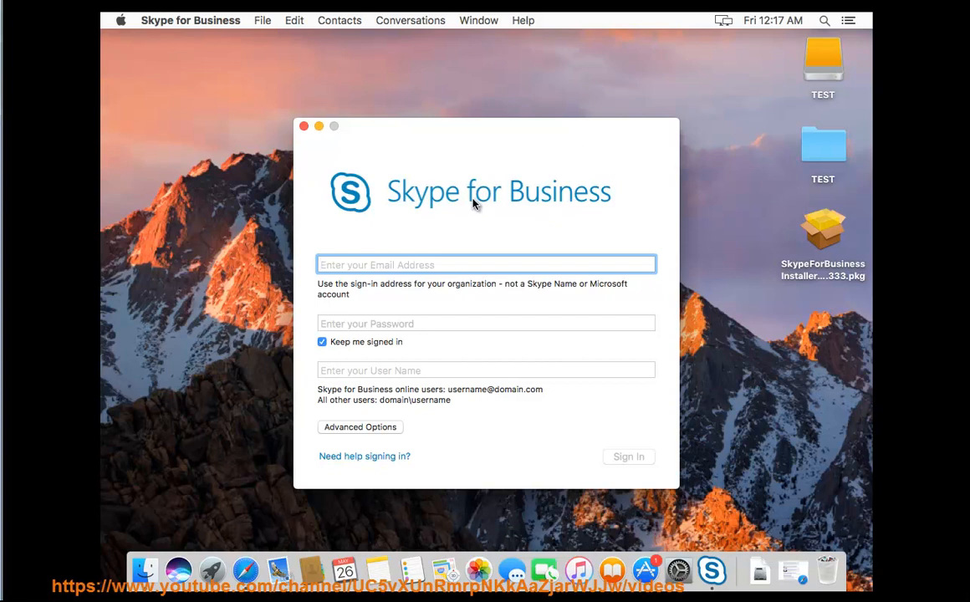
{"action": "left_click", "coordinate": [195, 20]}
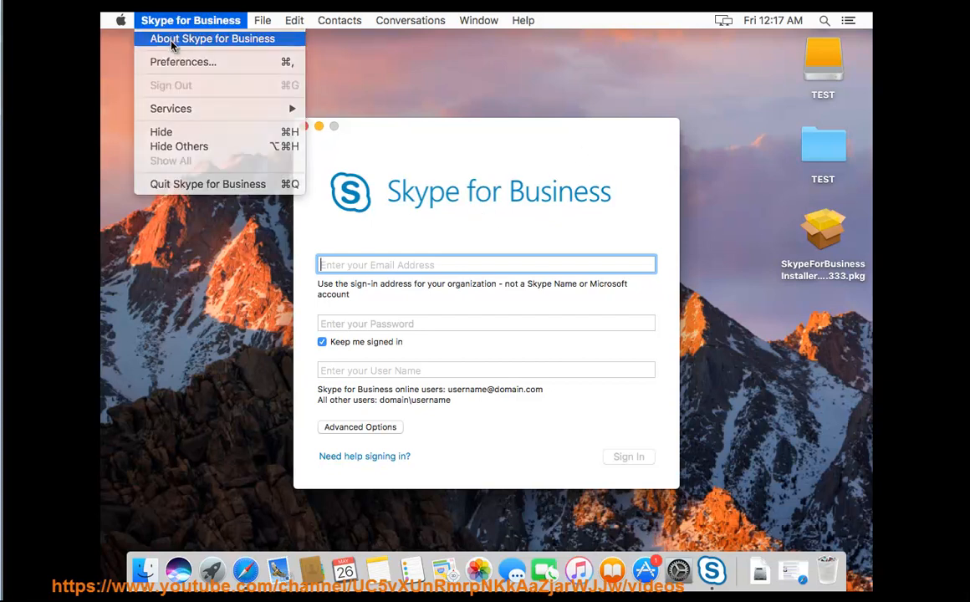
- Choose About Skype for Business to show the version information
{"action": "left_click", "coordinate": [213, 38]}
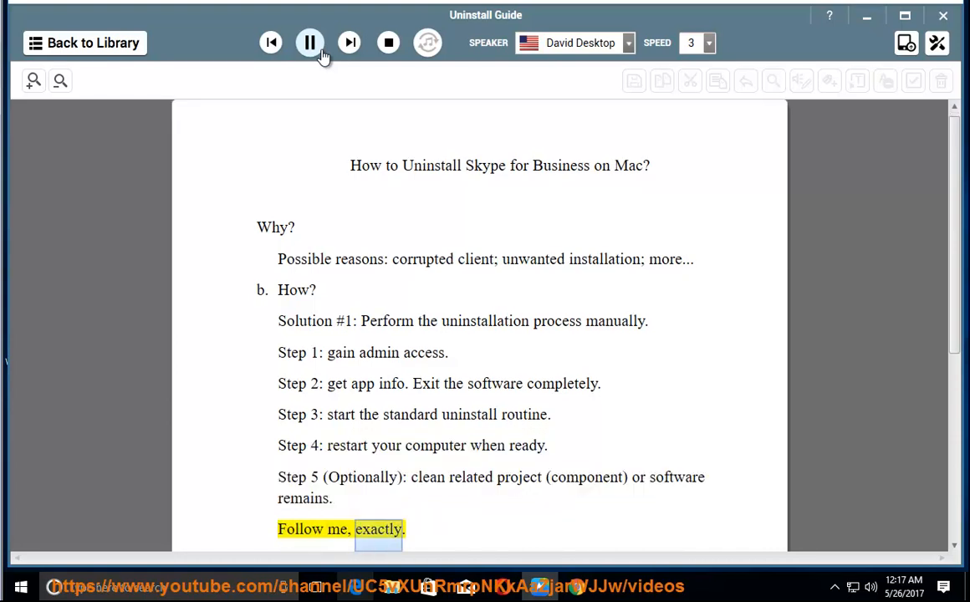
- Close the About window showing version 16.6.333 and minimize the Skype sign-in window
{"action": "scroll", "scroll_direction": "down", "scroll_amount": 3}
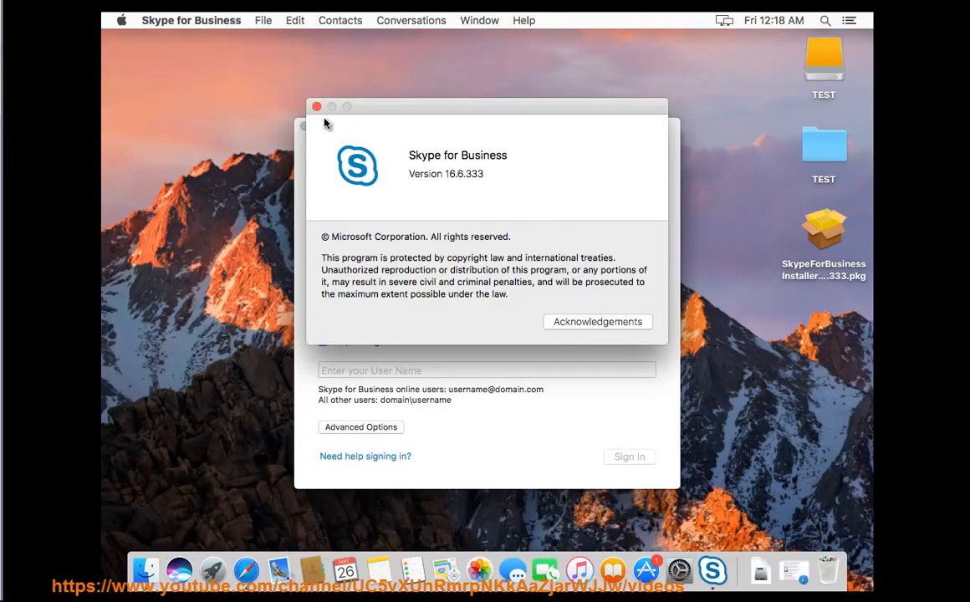
{"action": "left_click", "coordinate": [315, 106]}
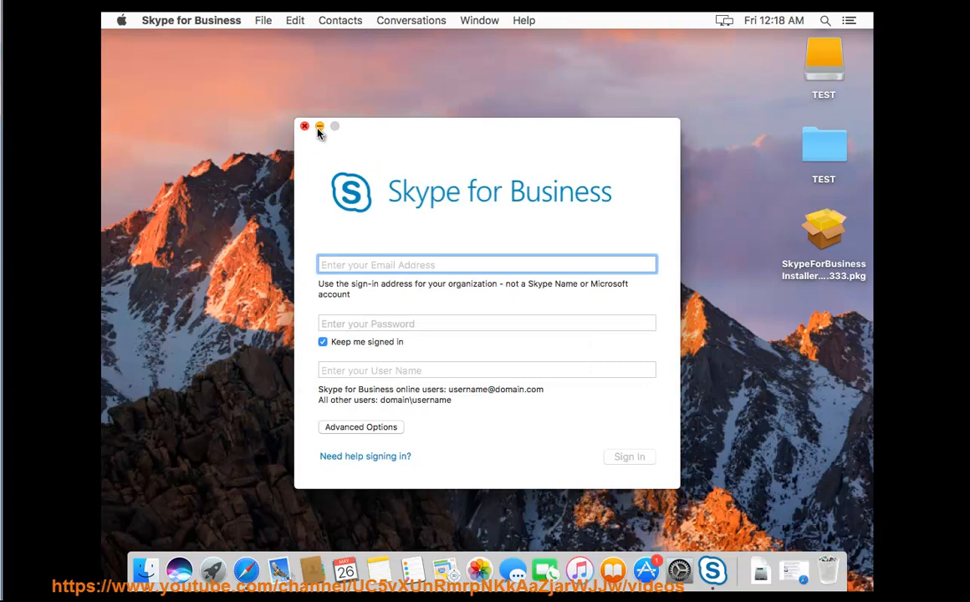
{"action": "left_click", "coordinate": [296, 20]}
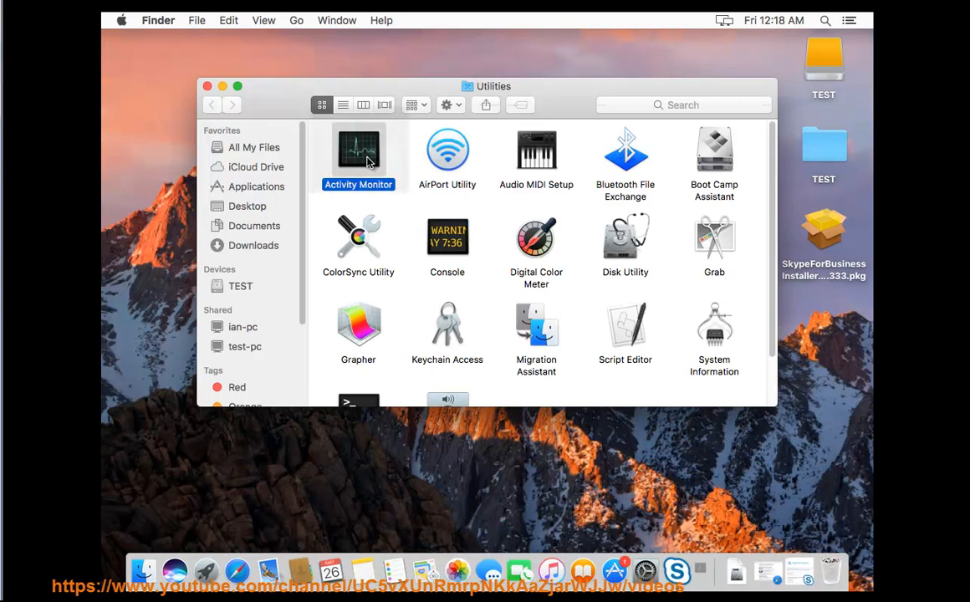
- Launch Activity Monitor and select the Skype for Business process (PID 848)
{"action": "double_click", "coordinate": [358, 150]}
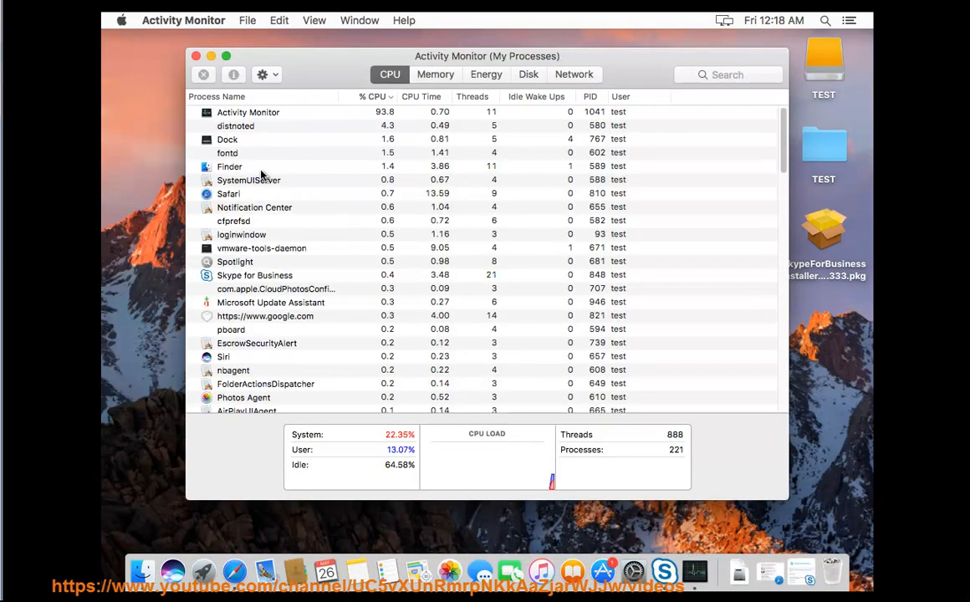
{"action": "left_click", "coordinate": [254, 125]}
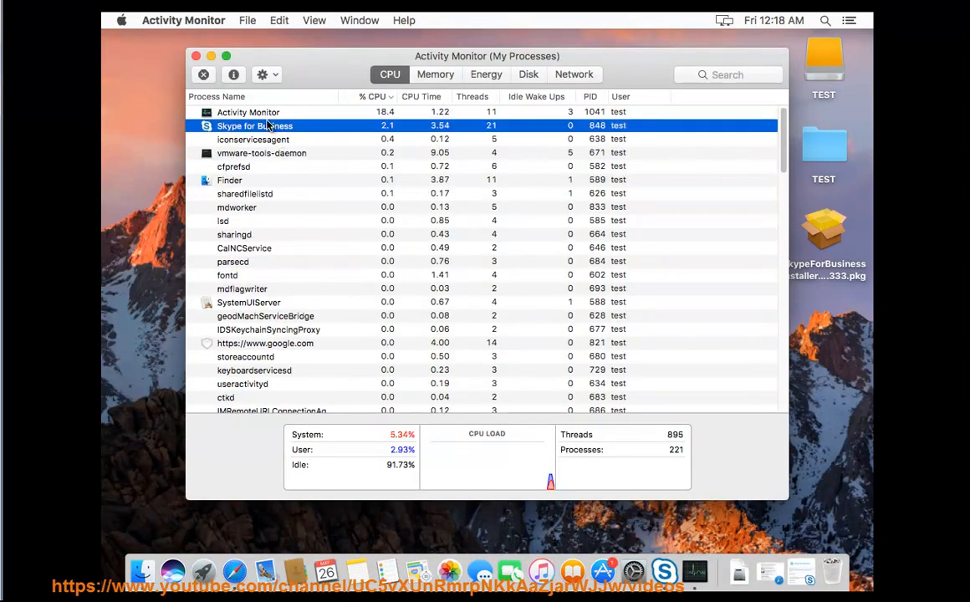